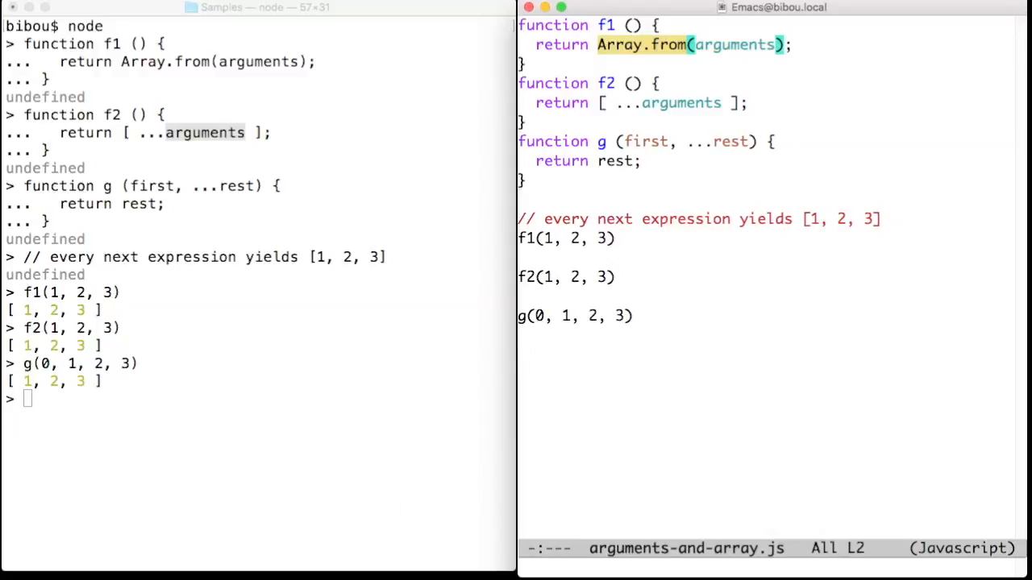
{"action": "left_click", "coordinate": [628, 103]}
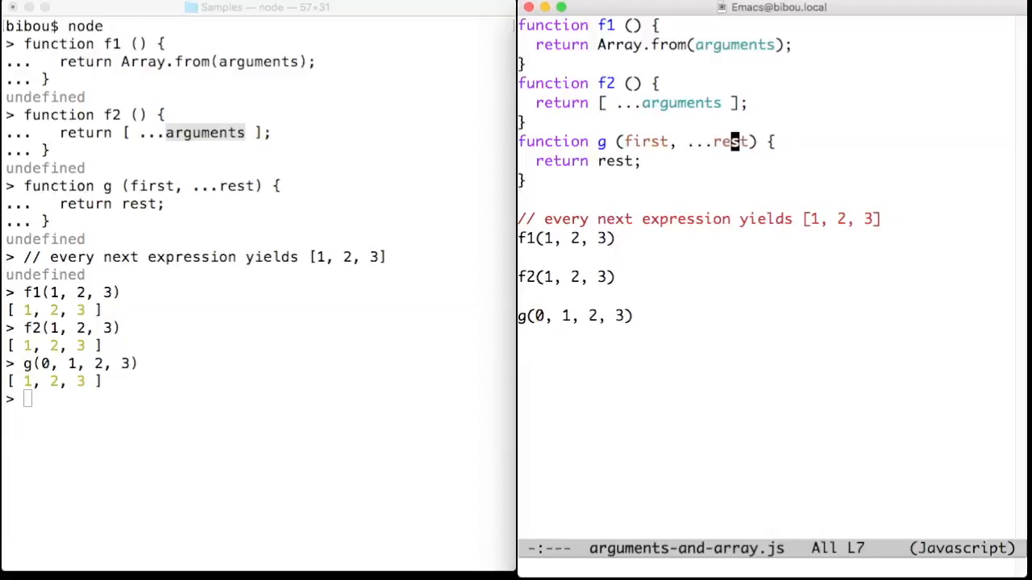
{"action": "left_click_drag", "start_coordinate": [561, 315], "coordinate": [626, 315]}
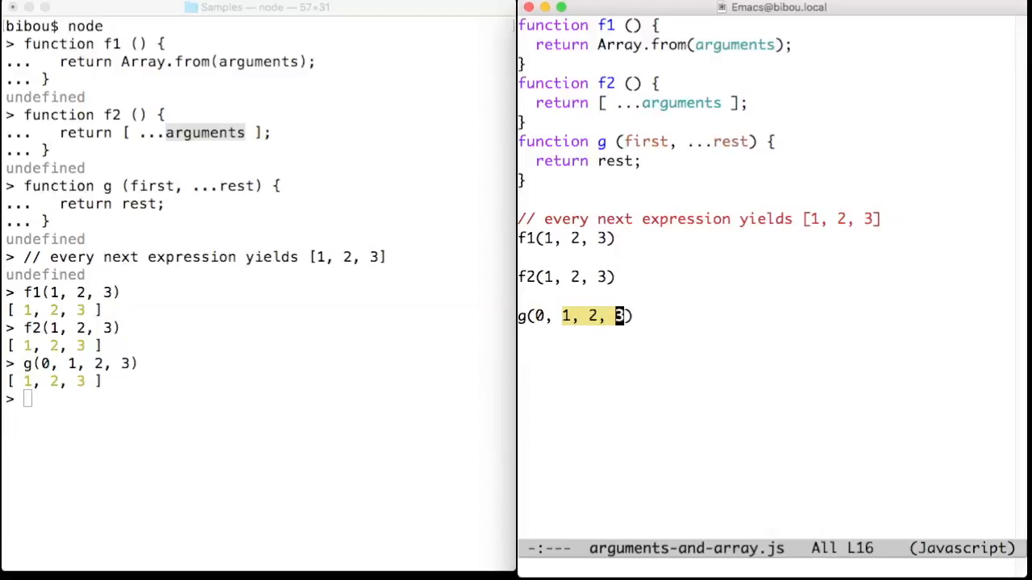